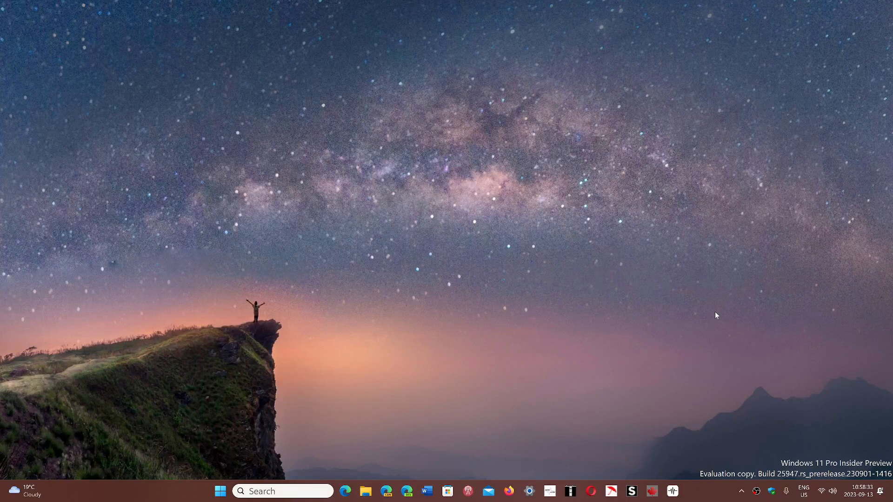
mouse_move(531, 406)
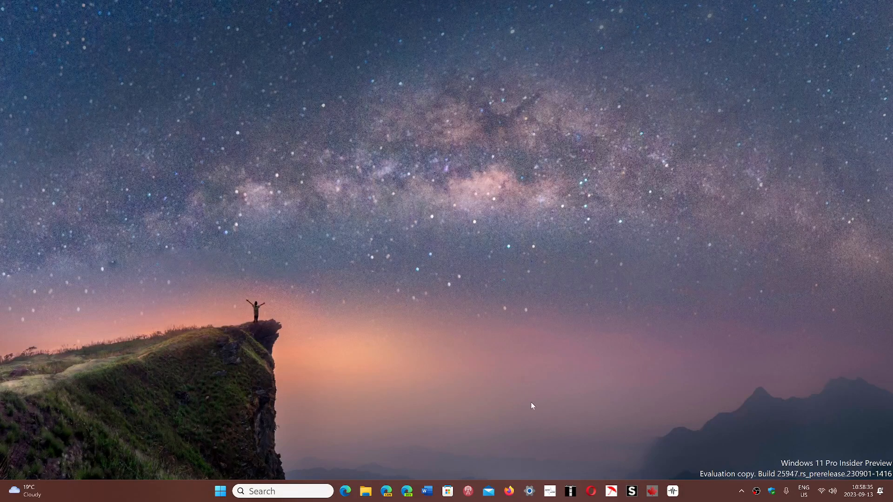
- Launch Firefox from the taskbar and reach the Help submenu in the main menu
left_click(509, 491)
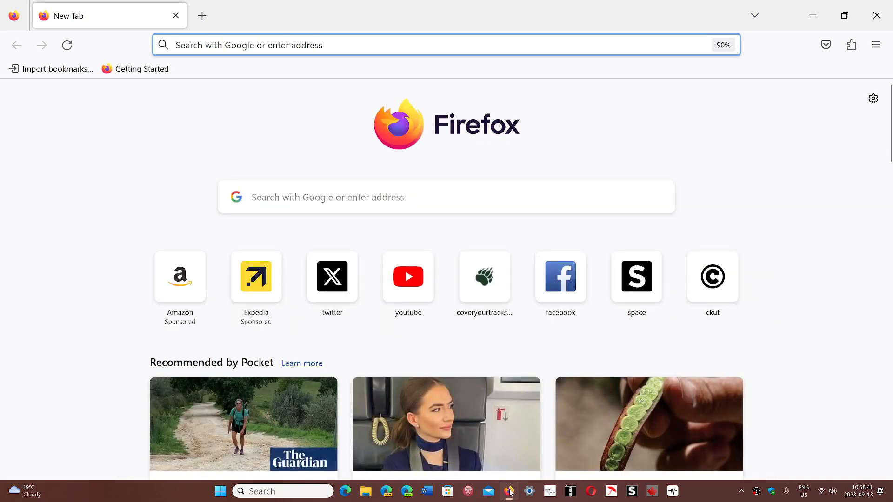
mouse_move(712, 276)
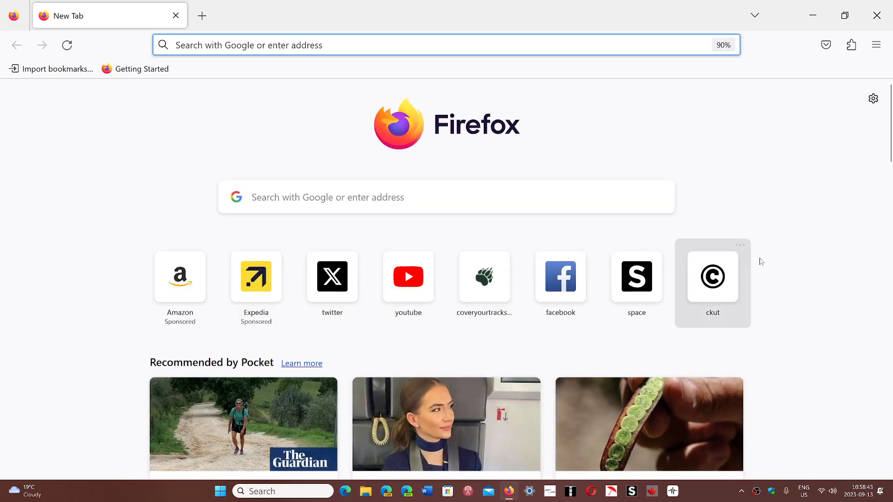
mouse_move(811, 256)
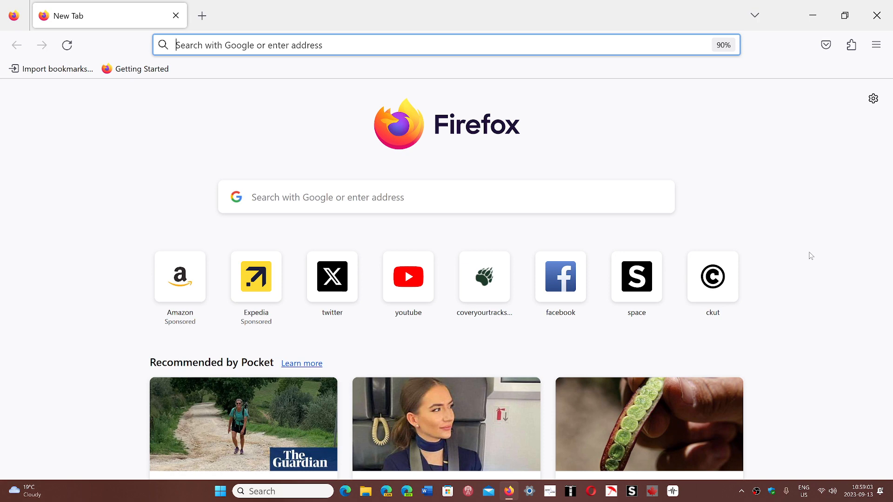
left_click(876, 45)
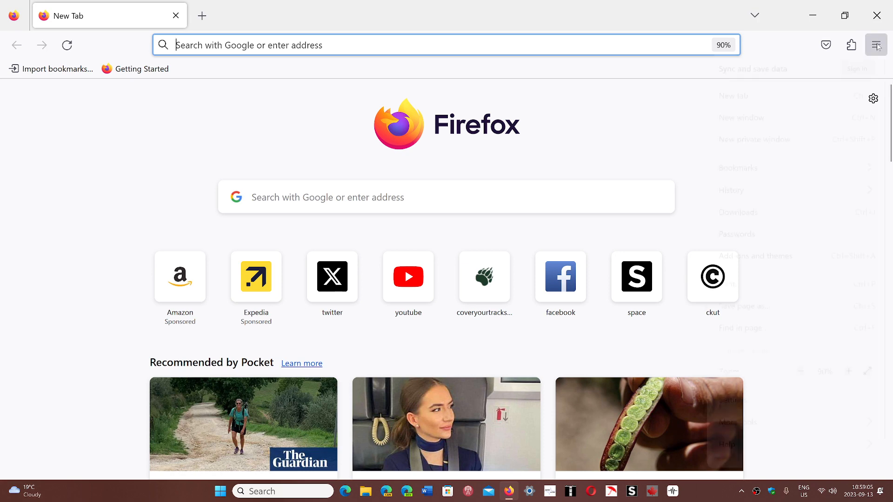
left_click(876, 46)
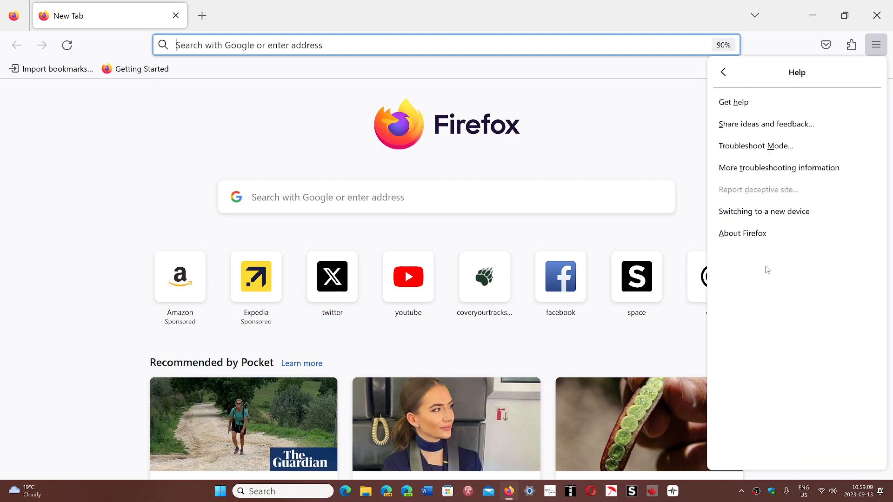
- Choose About Firefox to confirm version 117.0.1 (64-bit) is up to date
left_click(742, 233)
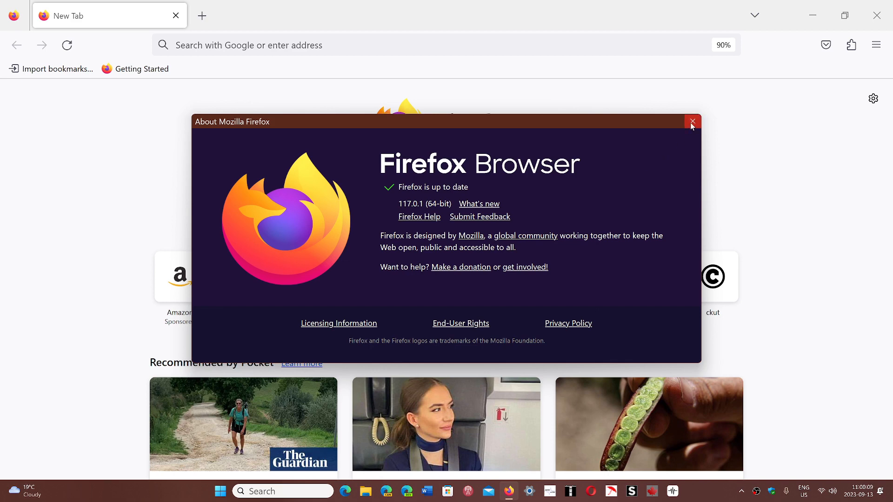
- Close the About Mozilla Firefox dialog and Firefox, returning to the desktop
left_click(692, 121)
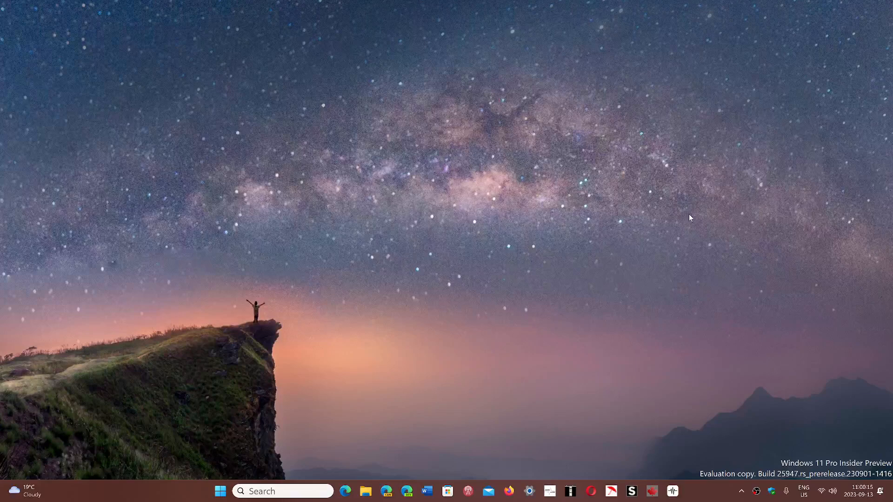
mouse_move(762, 409)
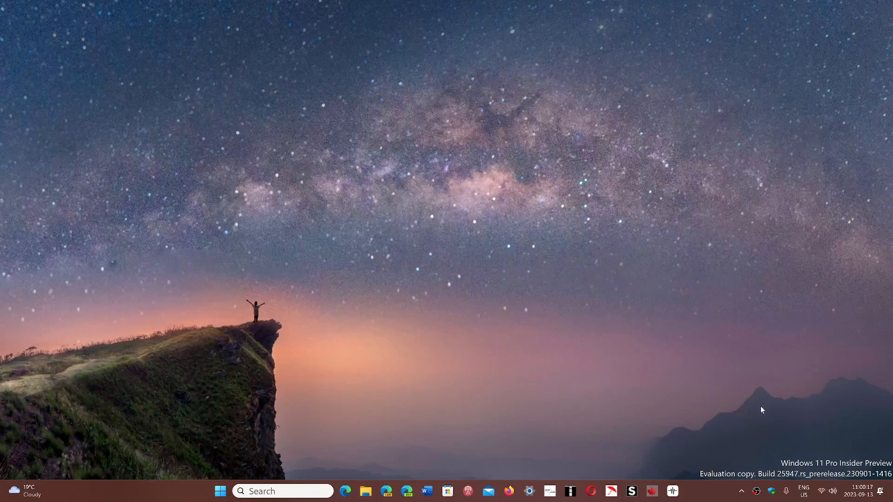
mouse_move(706, 497)
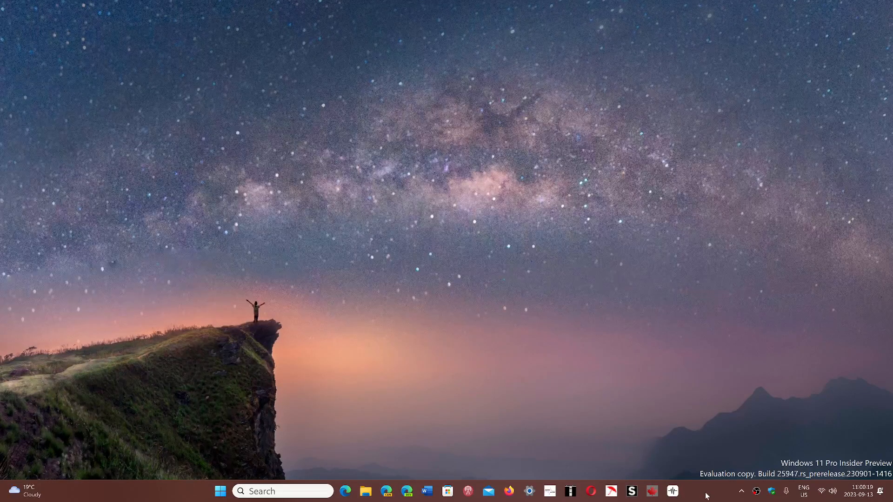